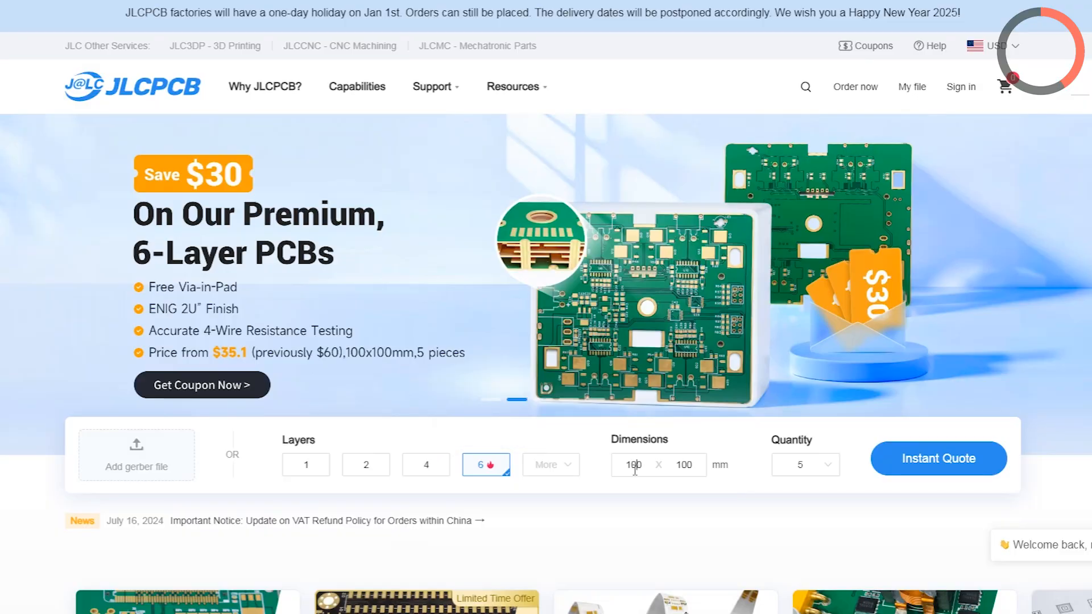
Step: Choose a board quantity from the Instant Quote quantity list
left_click(804, 464)
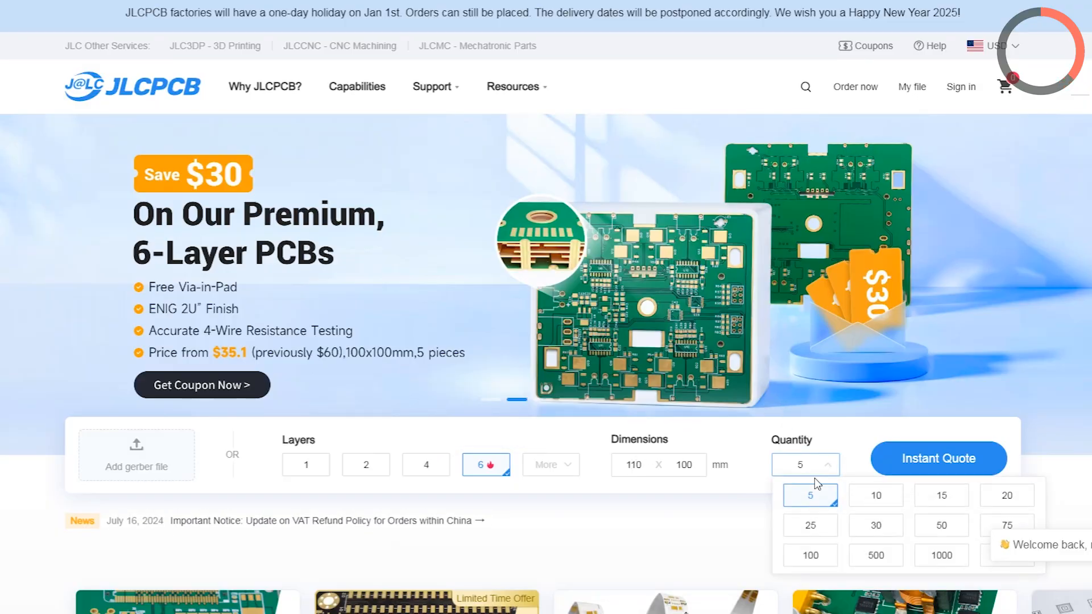
left_click(938, 458)
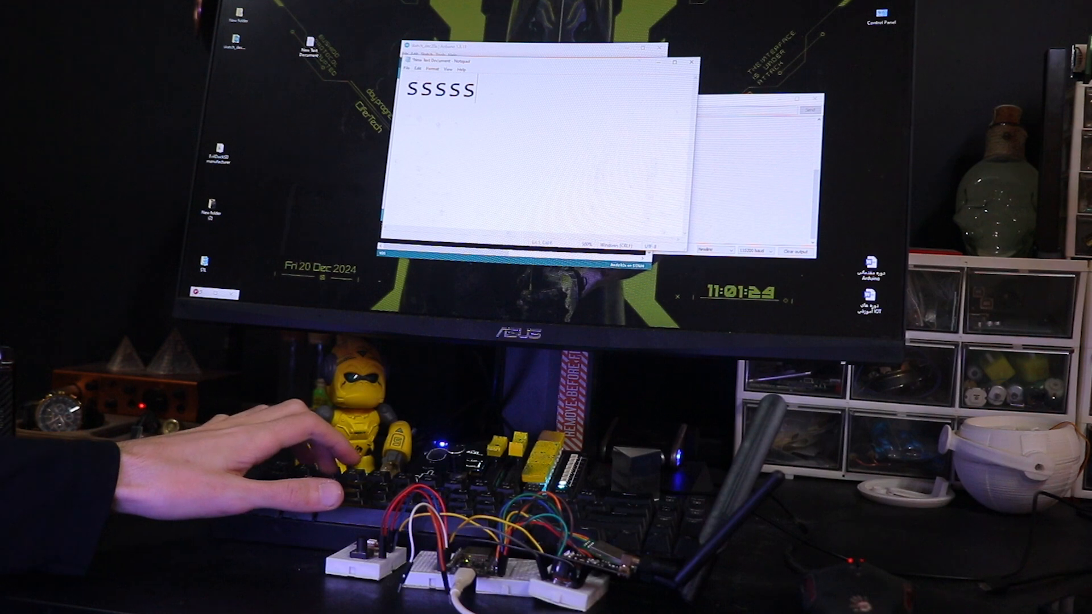
Step: Type test text from the wireless keyboard: 'ddsddssdd' then 'ergergerggggggggg'
type("ddsddssdd")
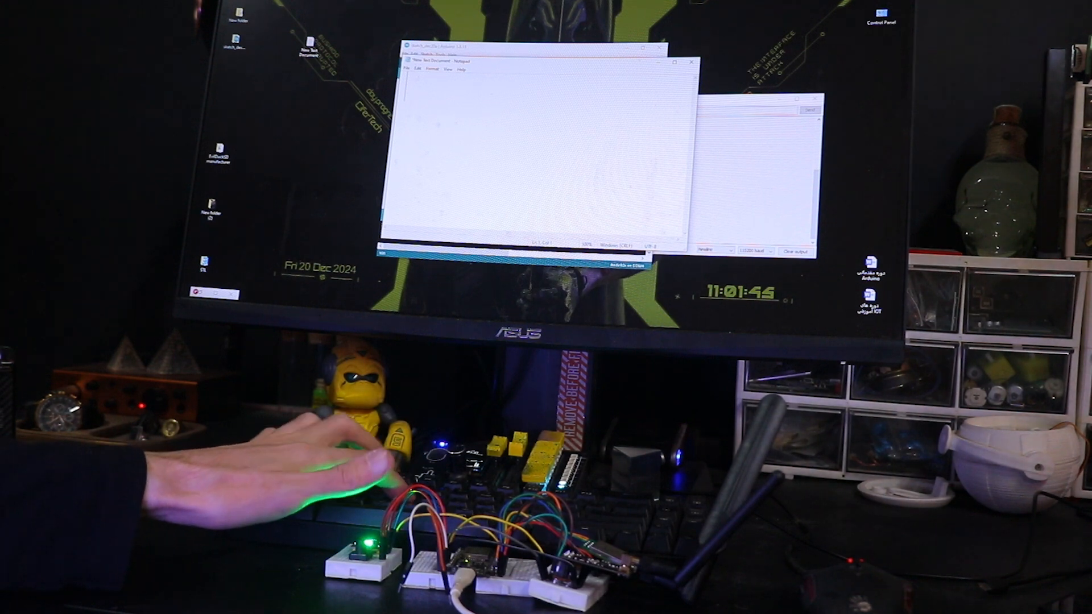
type("ergergerggggggggg")
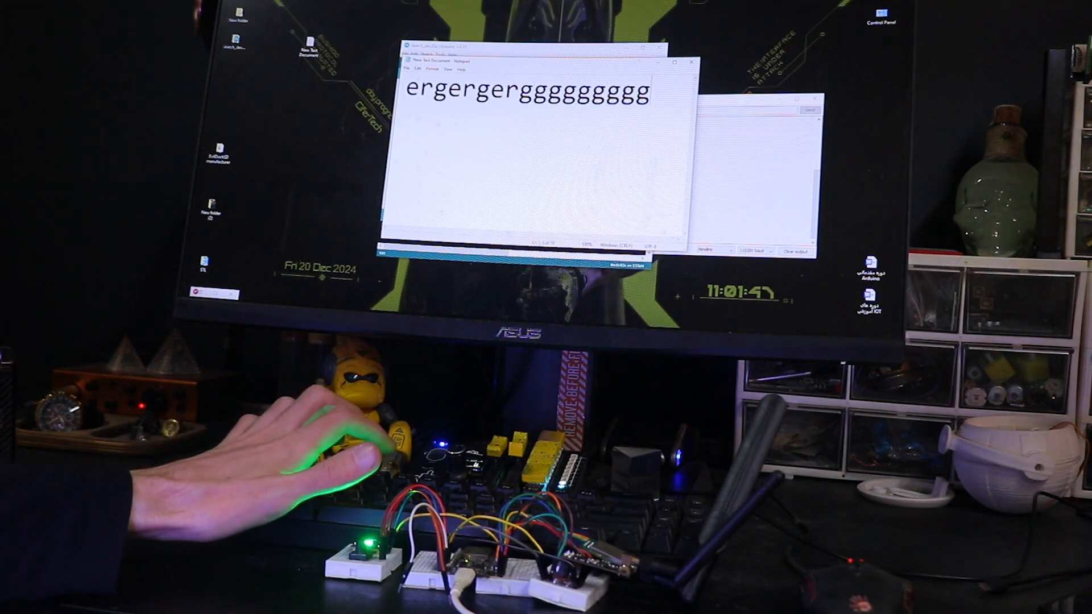